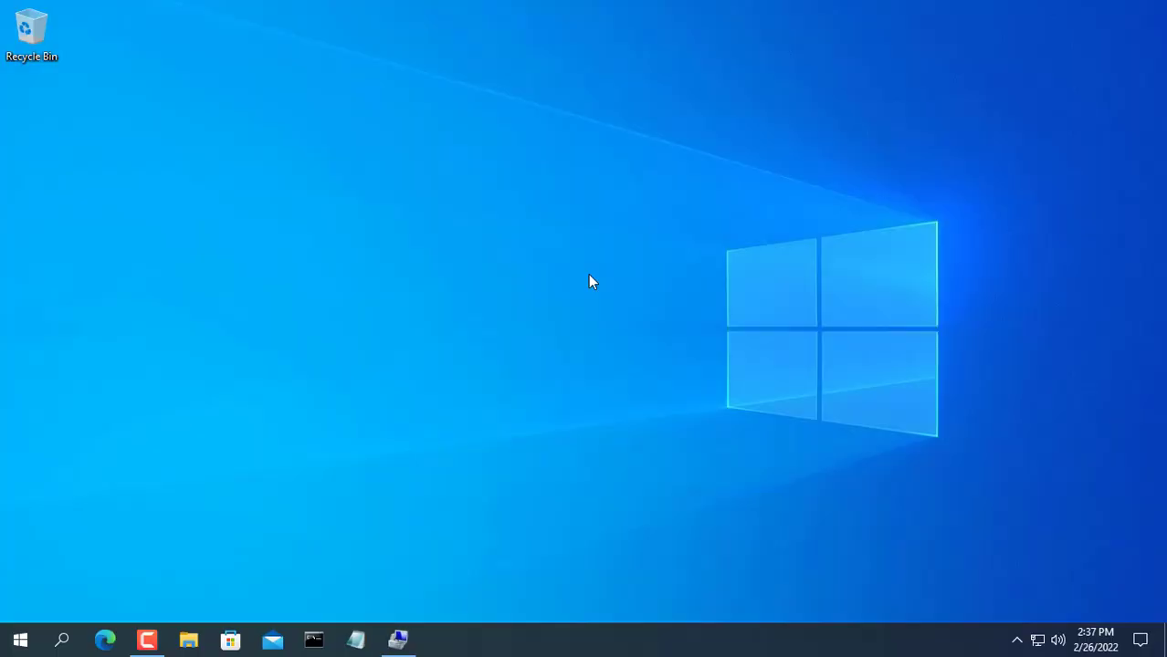
Step: Show Disk Management with the two unallocated 465.64 GB disks and Disk 0
left_click(402, 639)
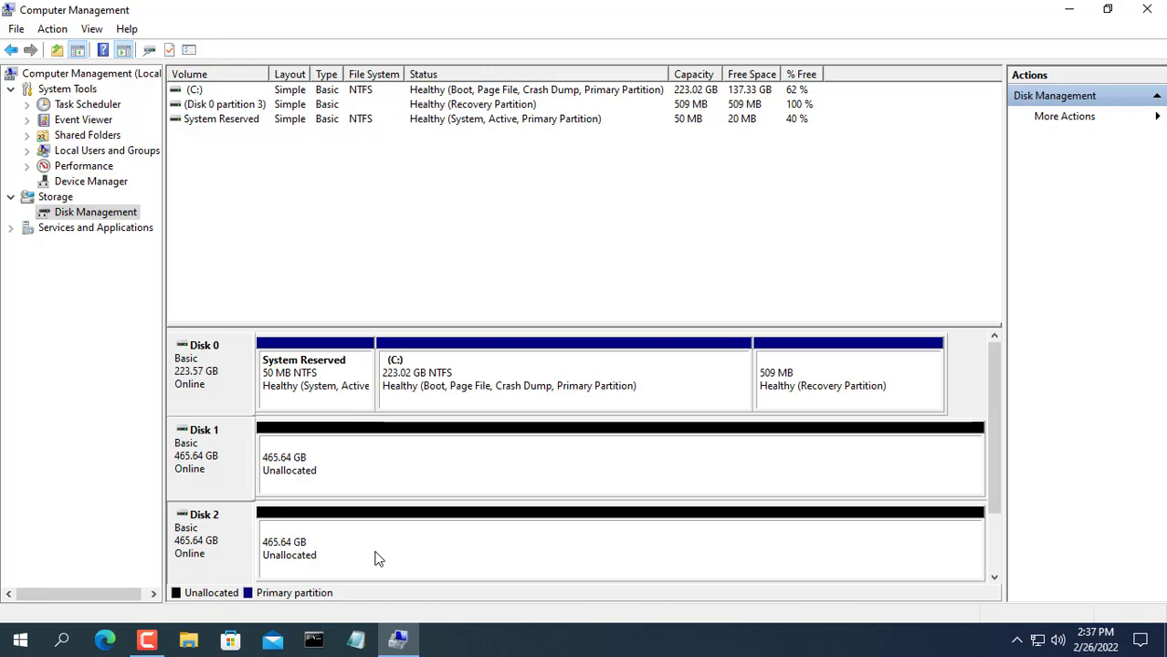
mouse_move(1093, 9)
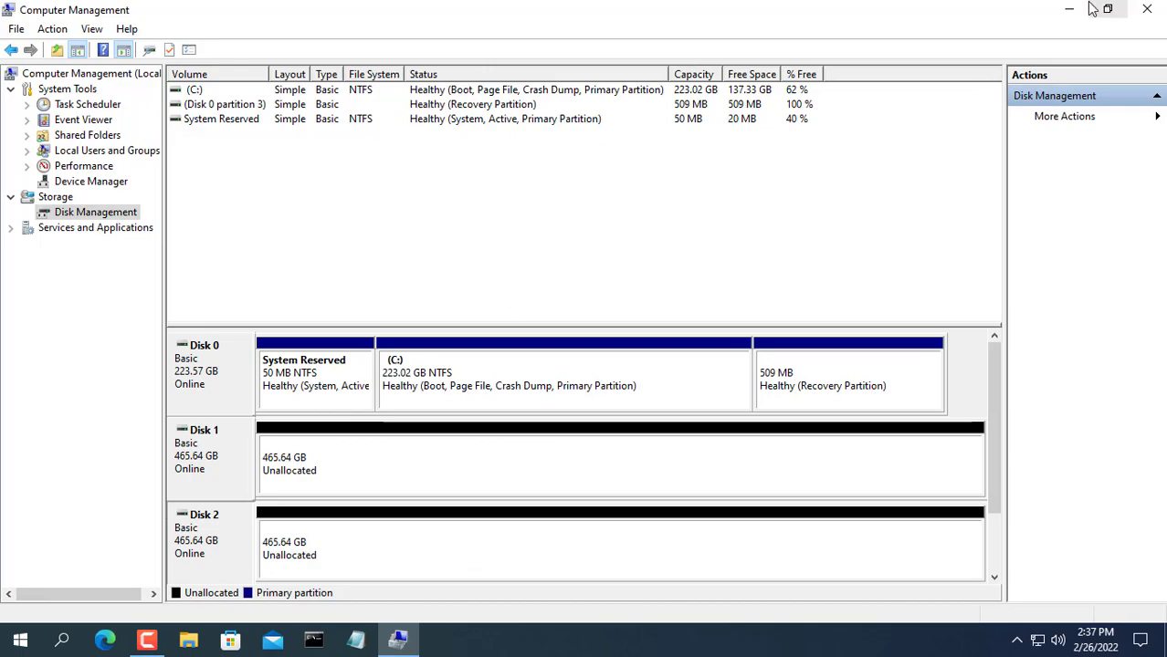
Step: Close Computer Management and go to Control Panel's Storage Spaces page
left_click(1146, 7)
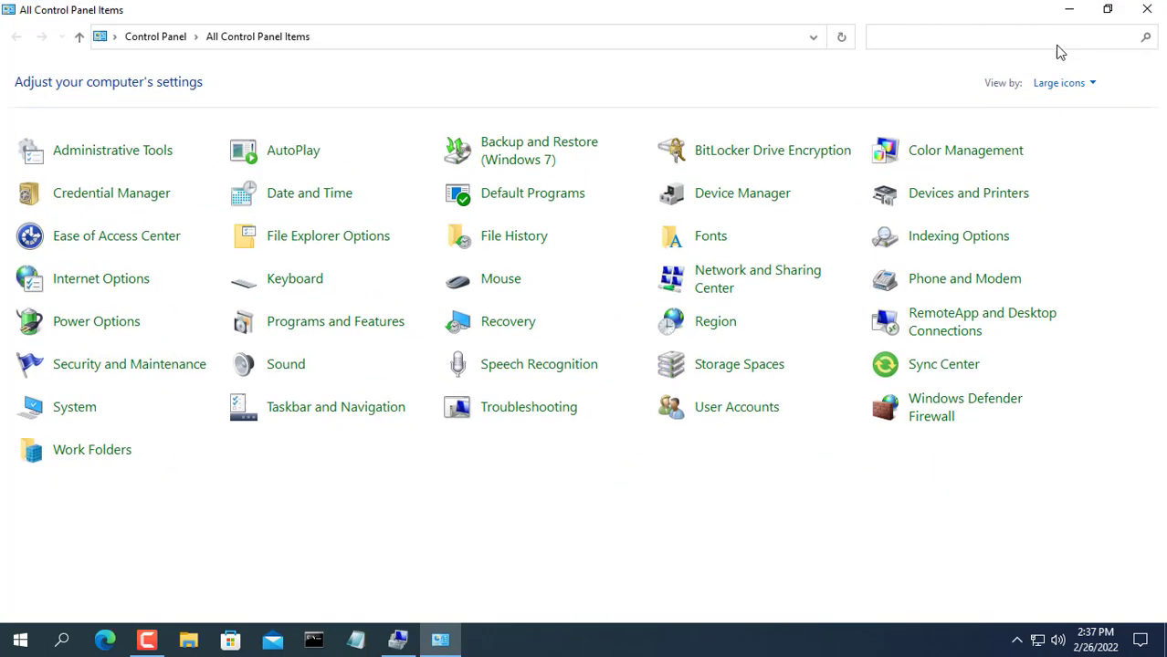
mouse_move(745, 374)
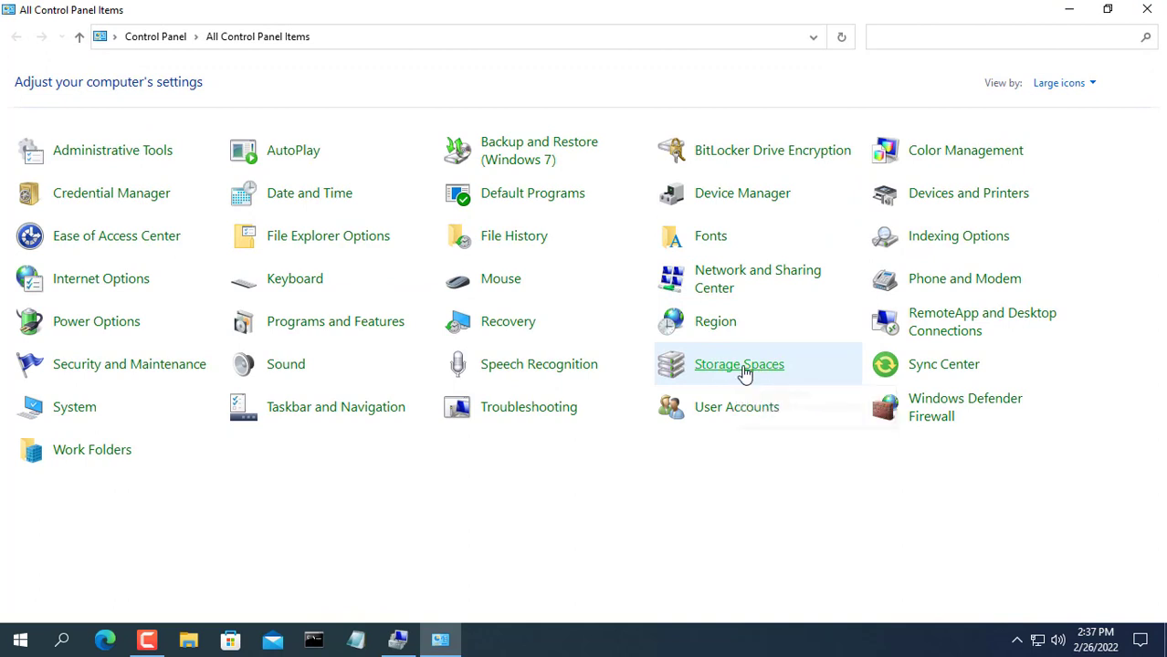
left_click(738, 365)
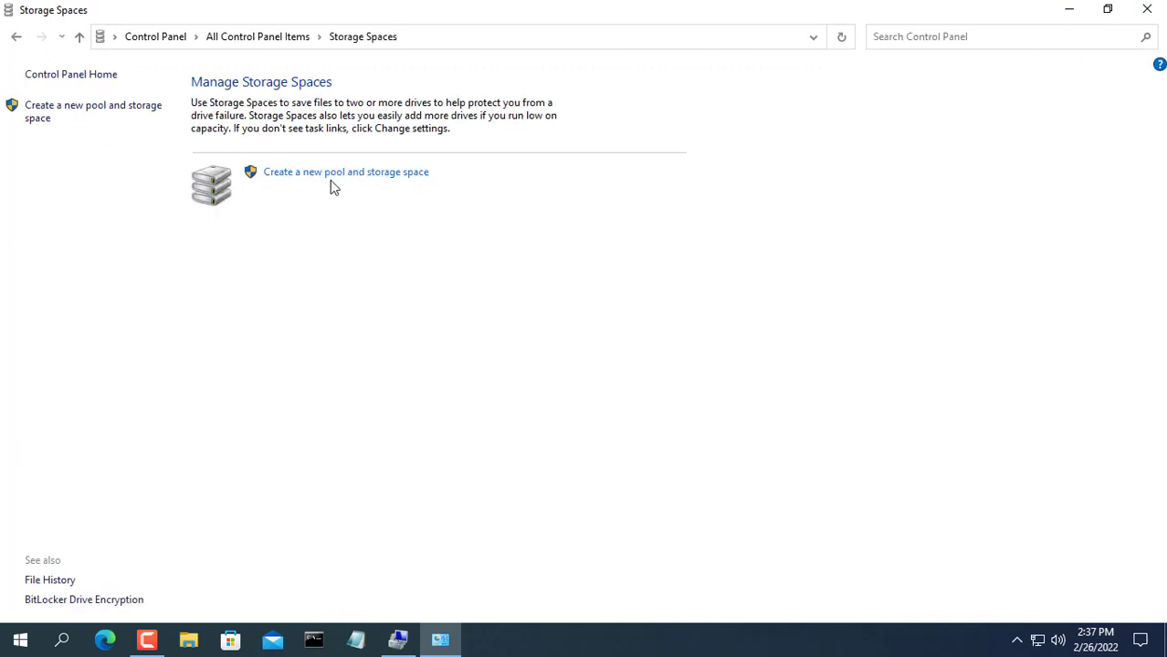
mouse_move(343, 180)
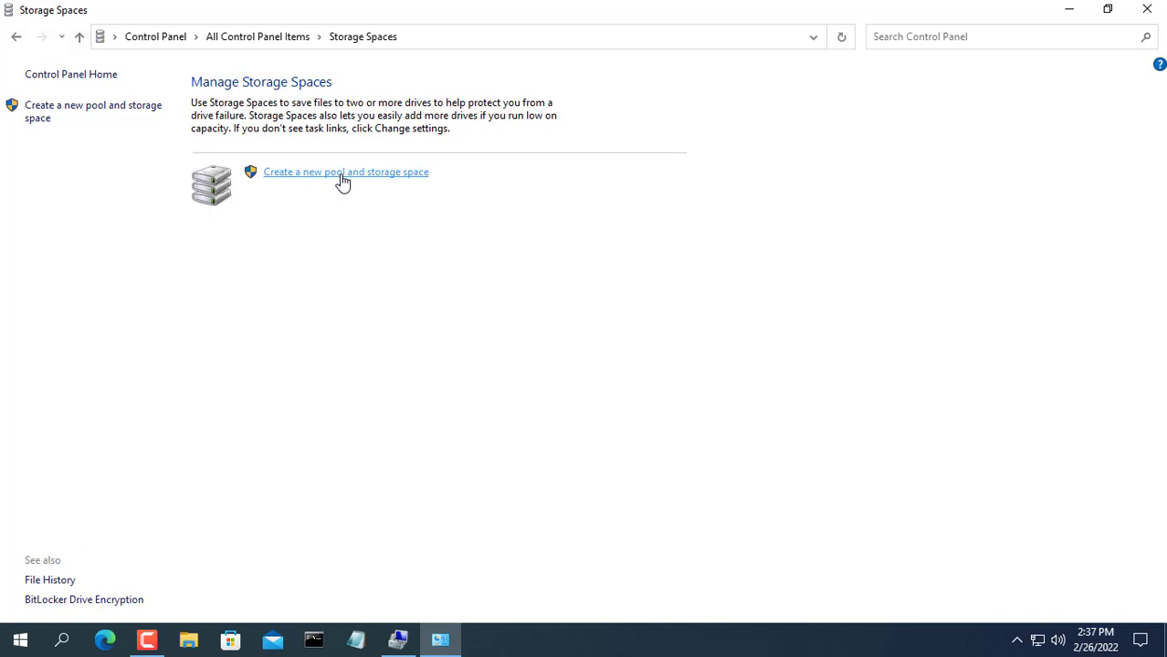
Step: Create a storage pool from both 465 GB unformatted drives
left_click(345, 172)
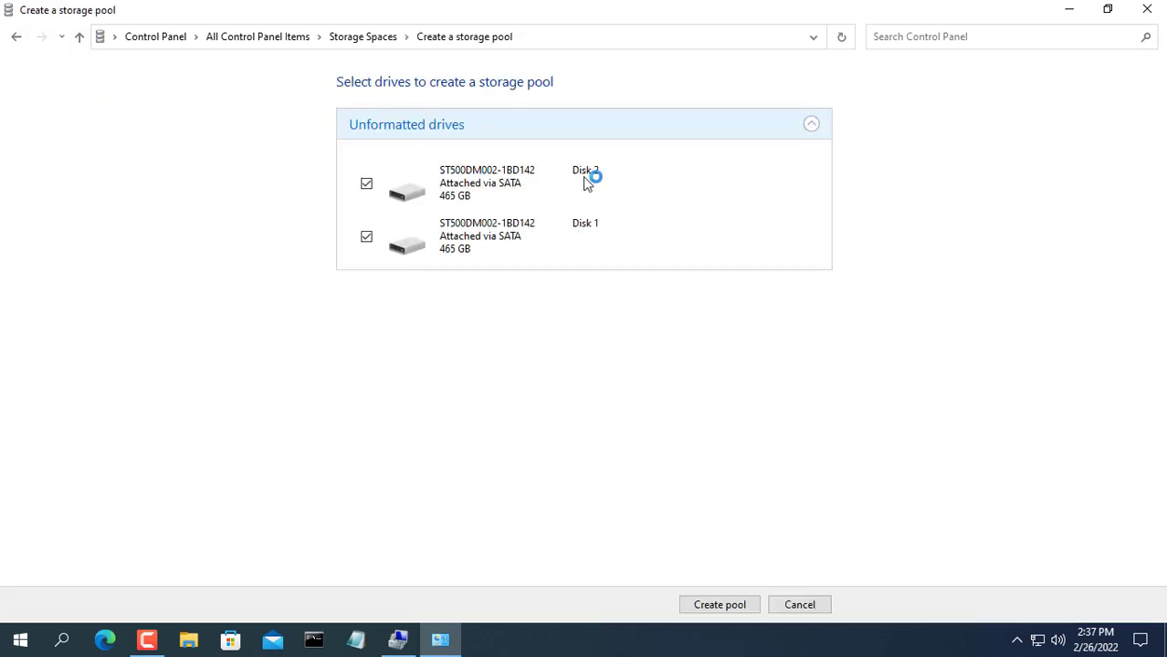
mouse_move(584, 244)
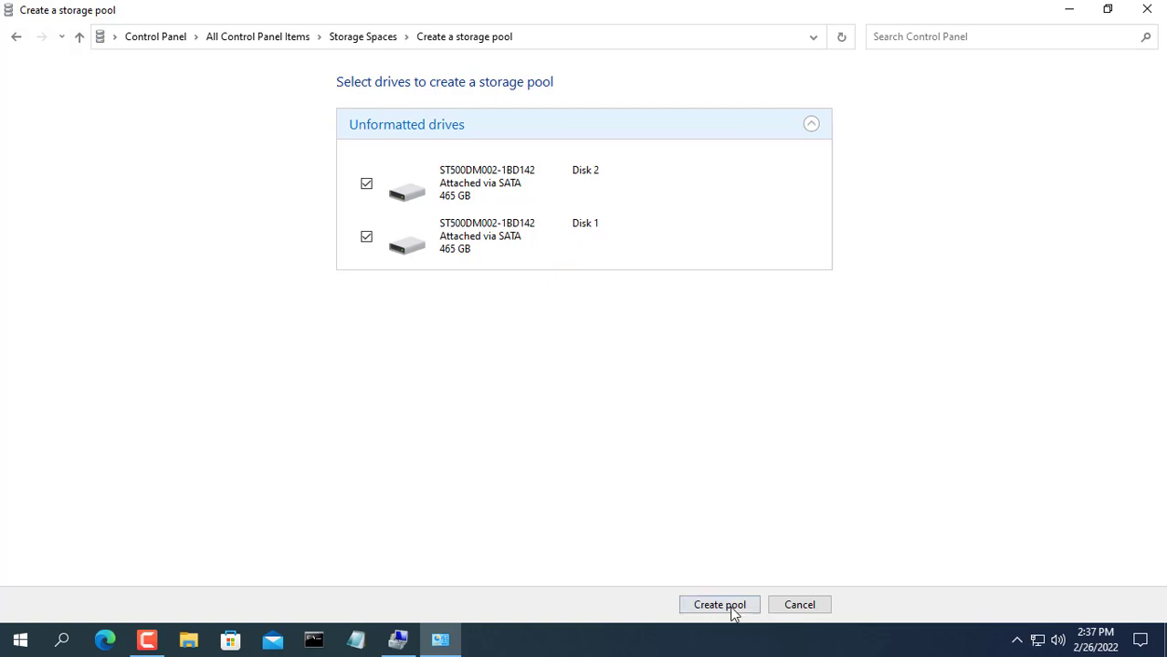
left_click(720, 605)
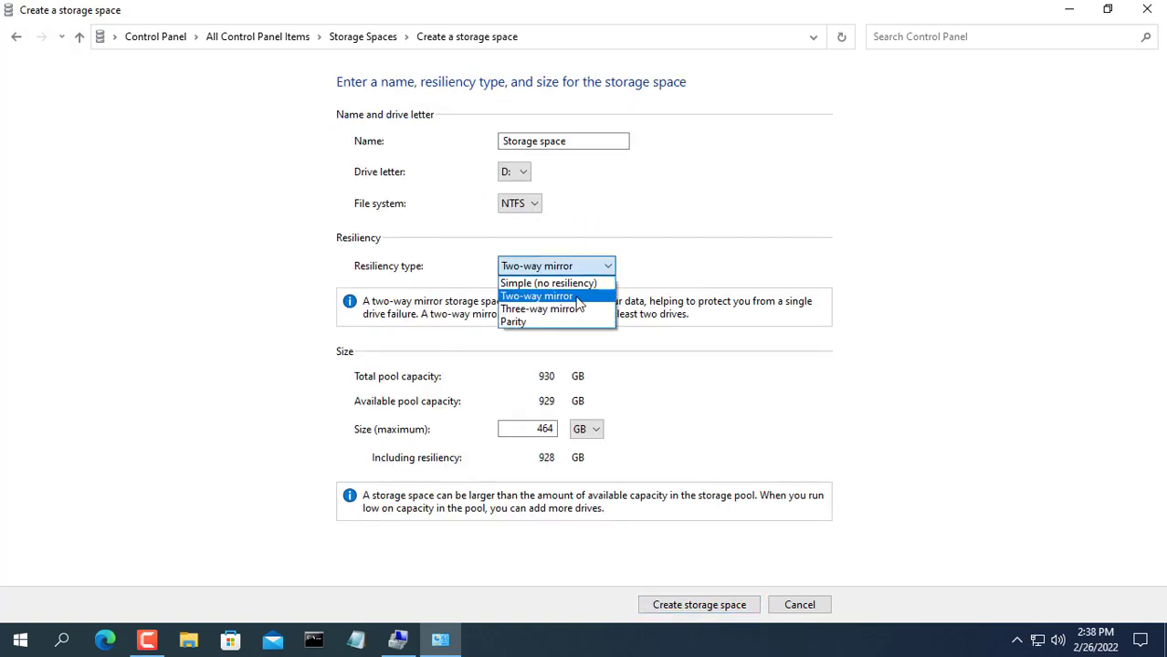
Step: Create storage space 'BTH' on D: with two-way mirror resiliency
left_click(537, 295)
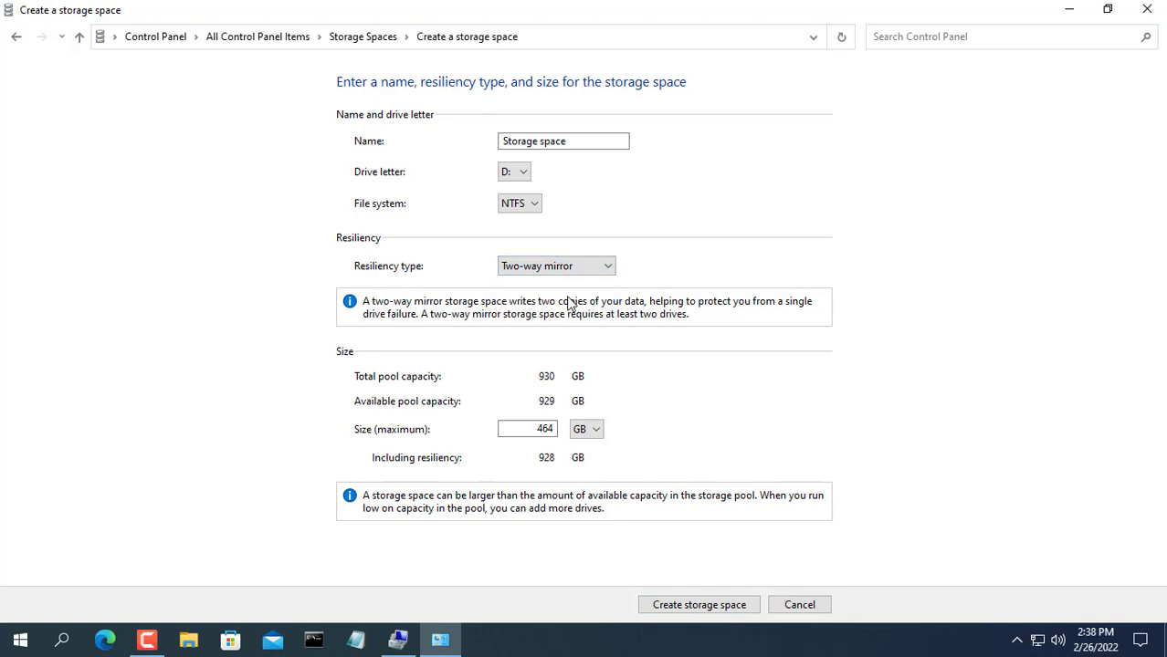
type("BTH")
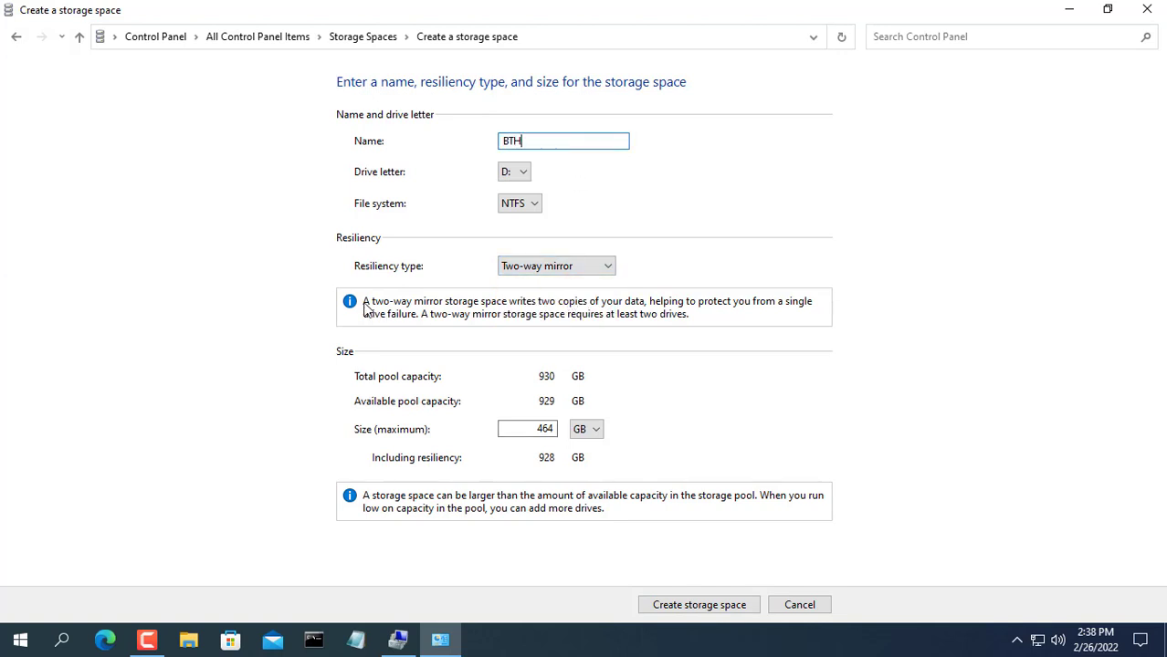
mouse_move(735, 335)
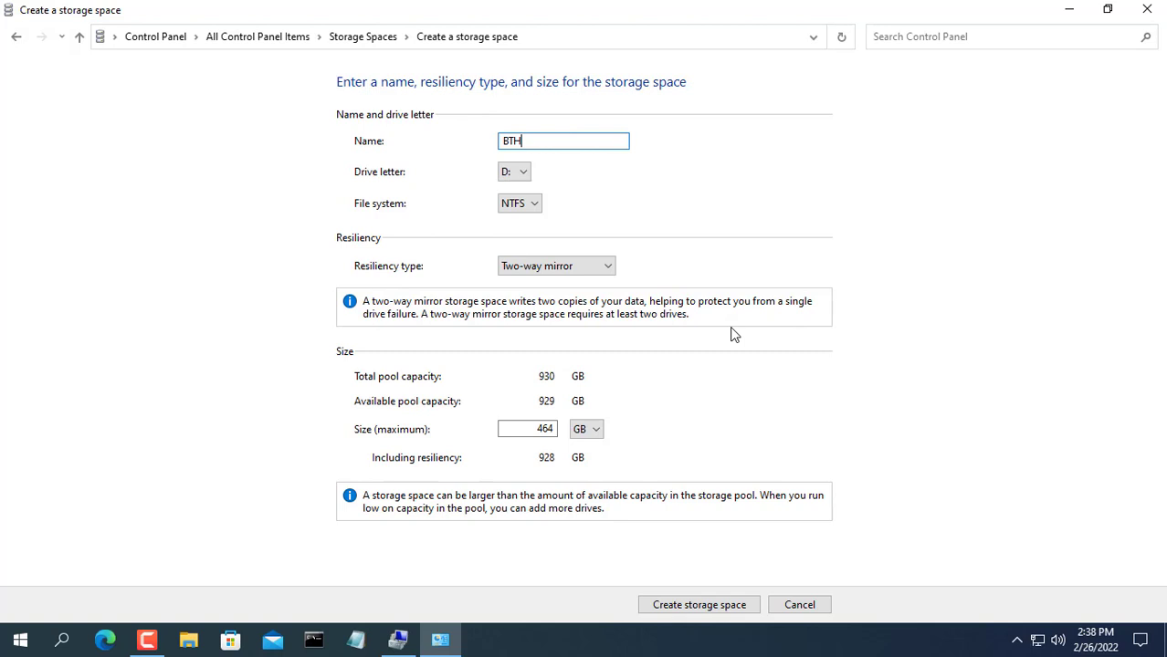
mouse_move(684, 329)
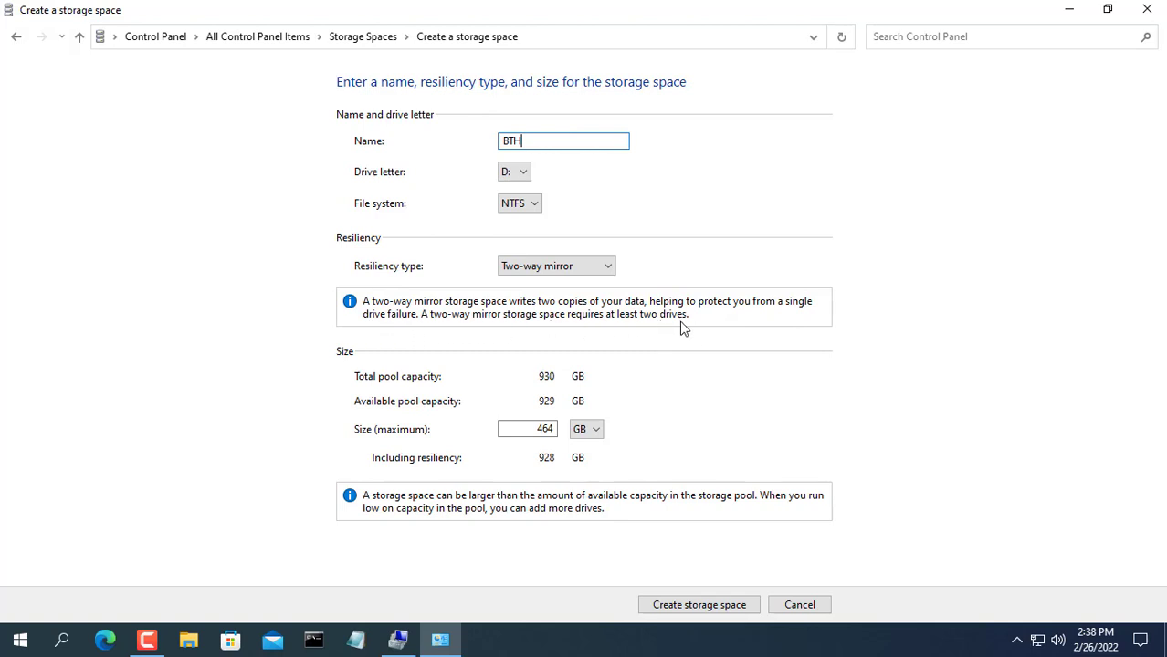
left_click(699, 605)
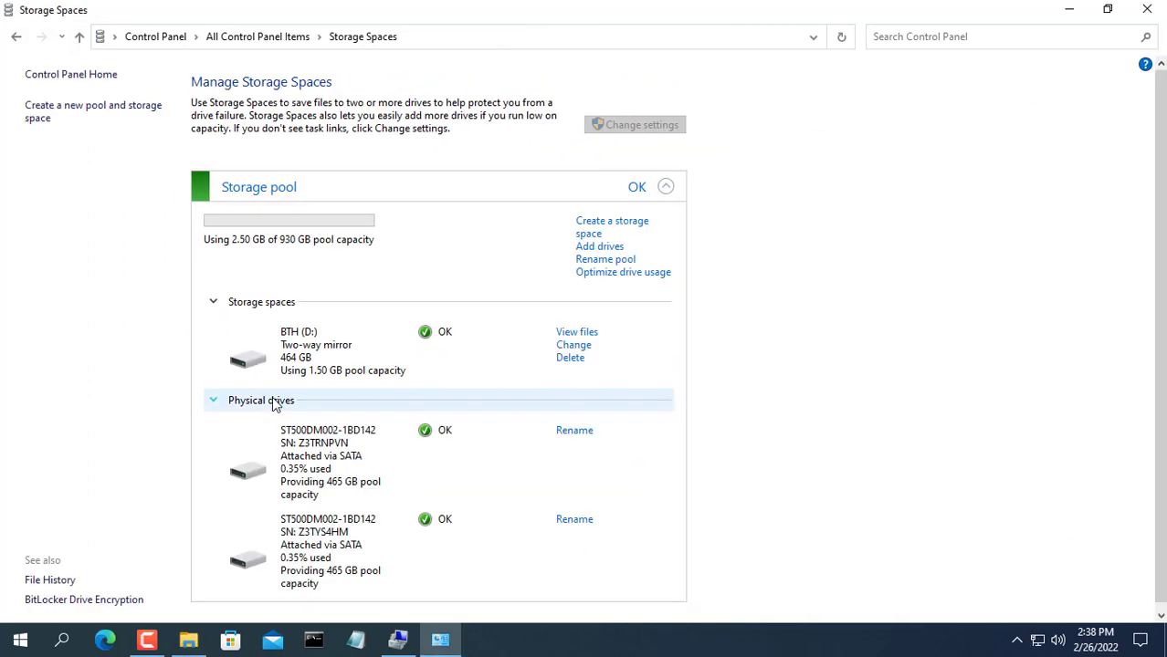
mouse_move(339, 504)
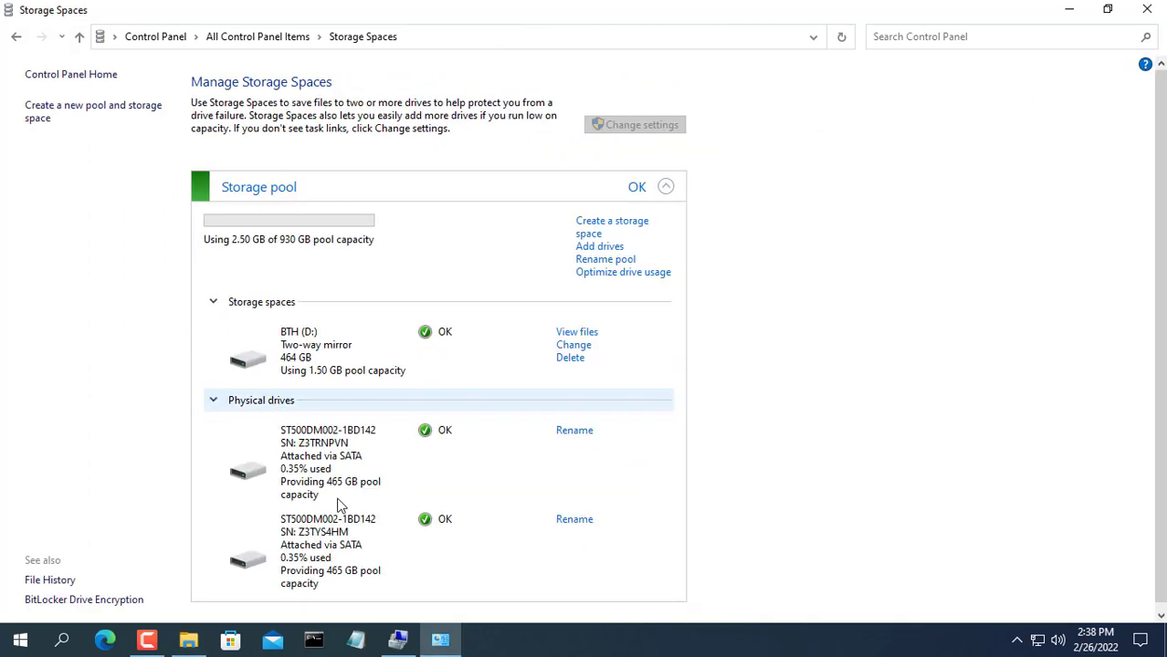
mouse_move(341, 531)
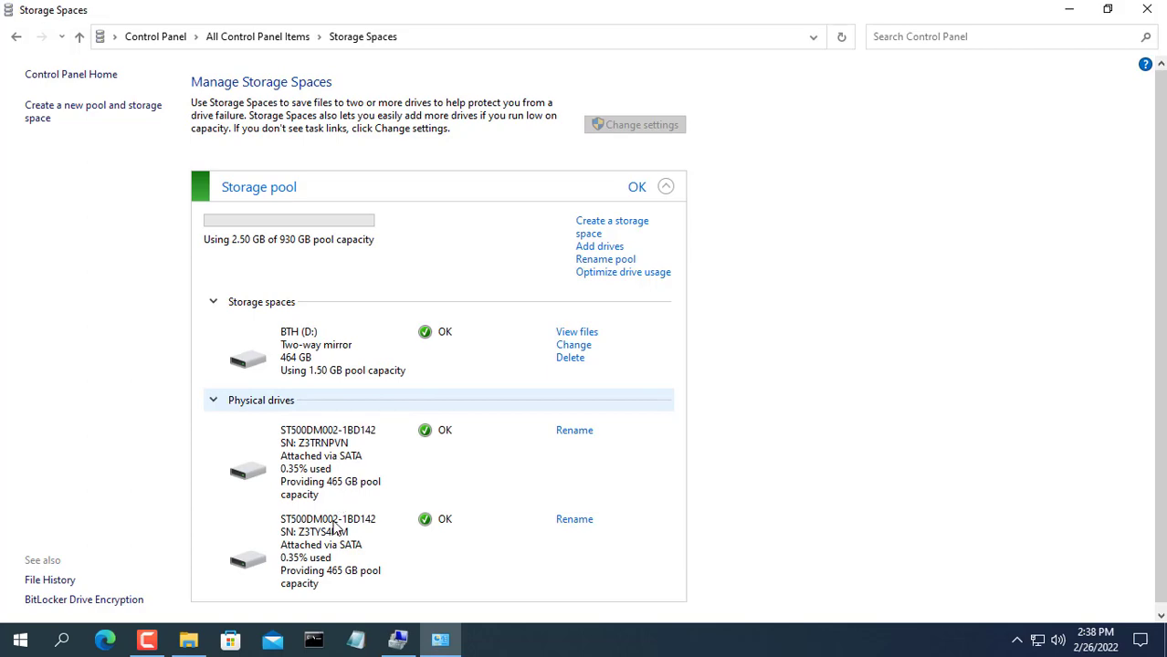
mouse_move(328, 531)
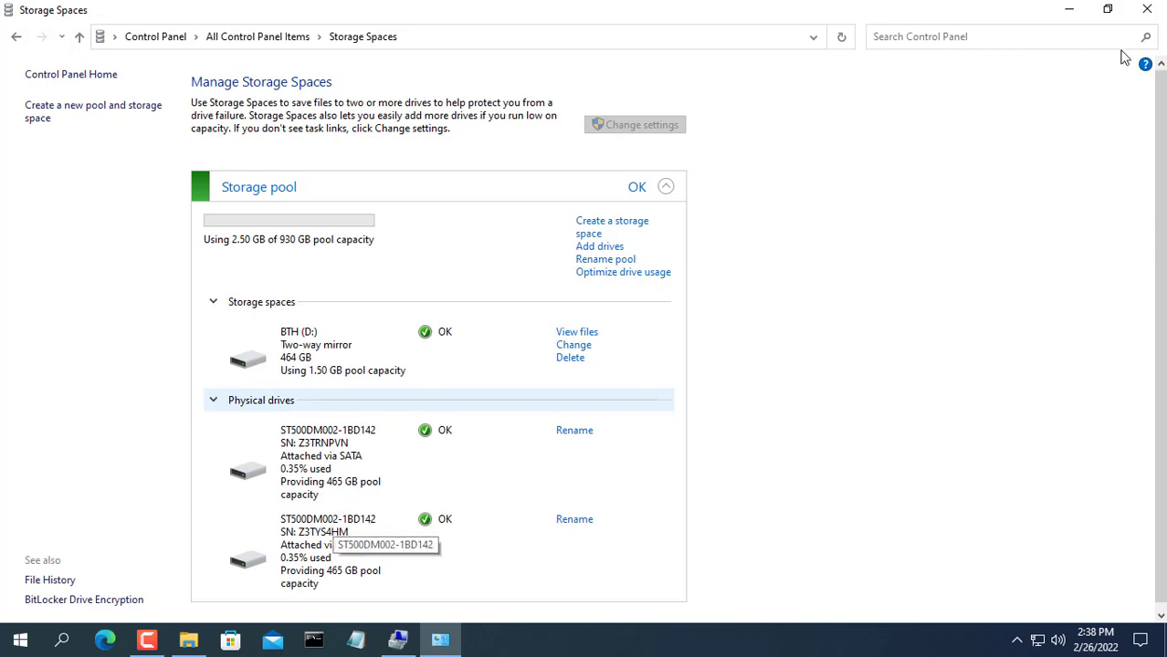
Step: Confirm BTH (D:) is a healthy 464 GB mirror, then close Storage Spaces
left_click(577, 331)
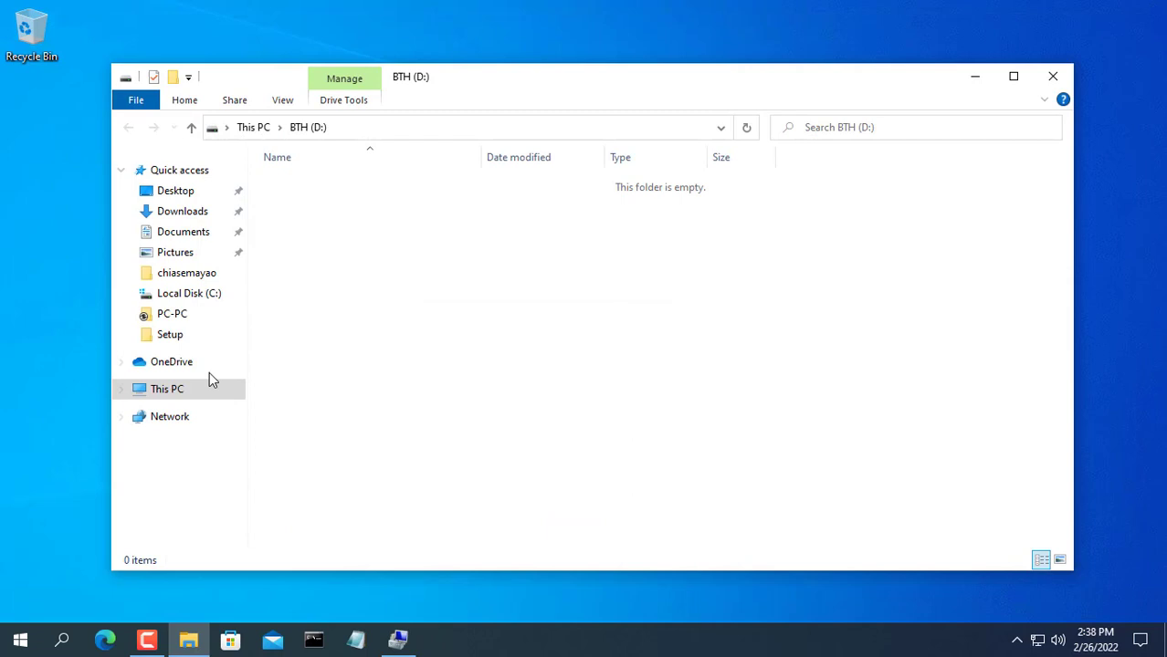
Step: Open the BTH (D:) drive and create a New Text Document in it
right_click(548, 368)
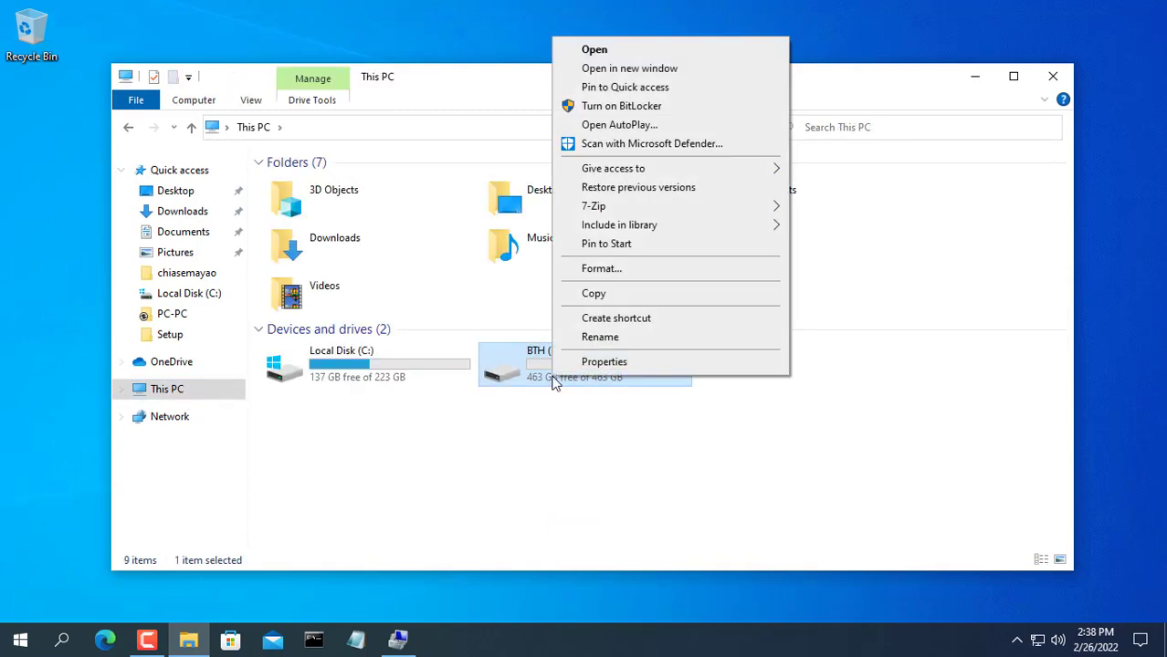
left_click(604, 361)
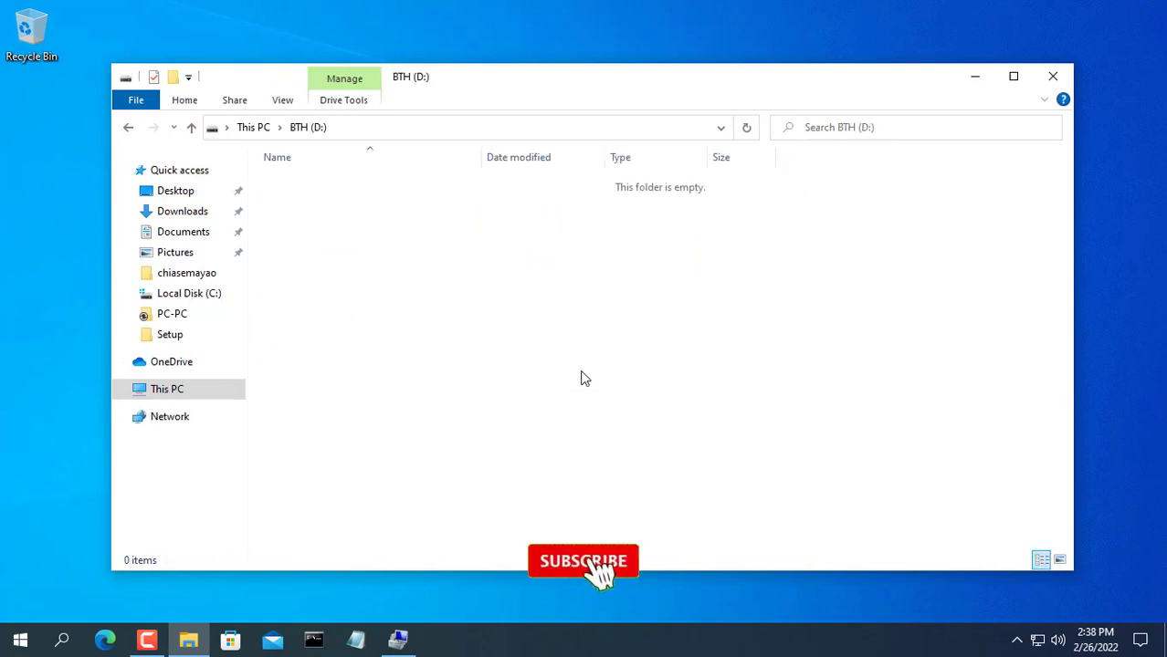
right_click(585, 378)
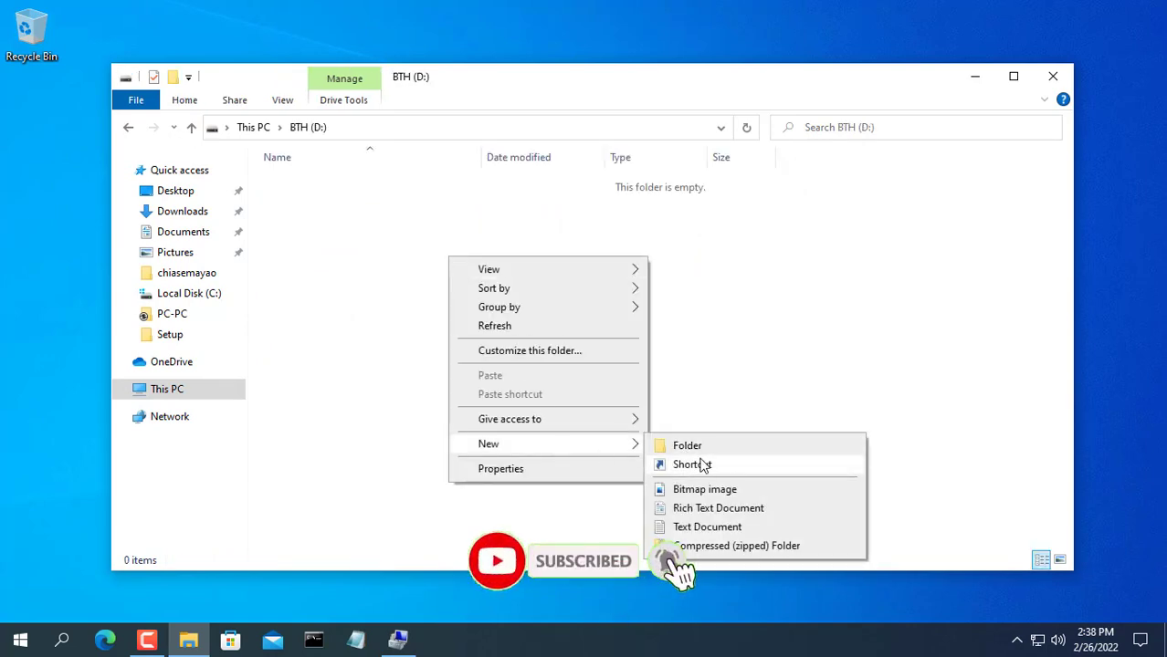
left_click(707, 527)
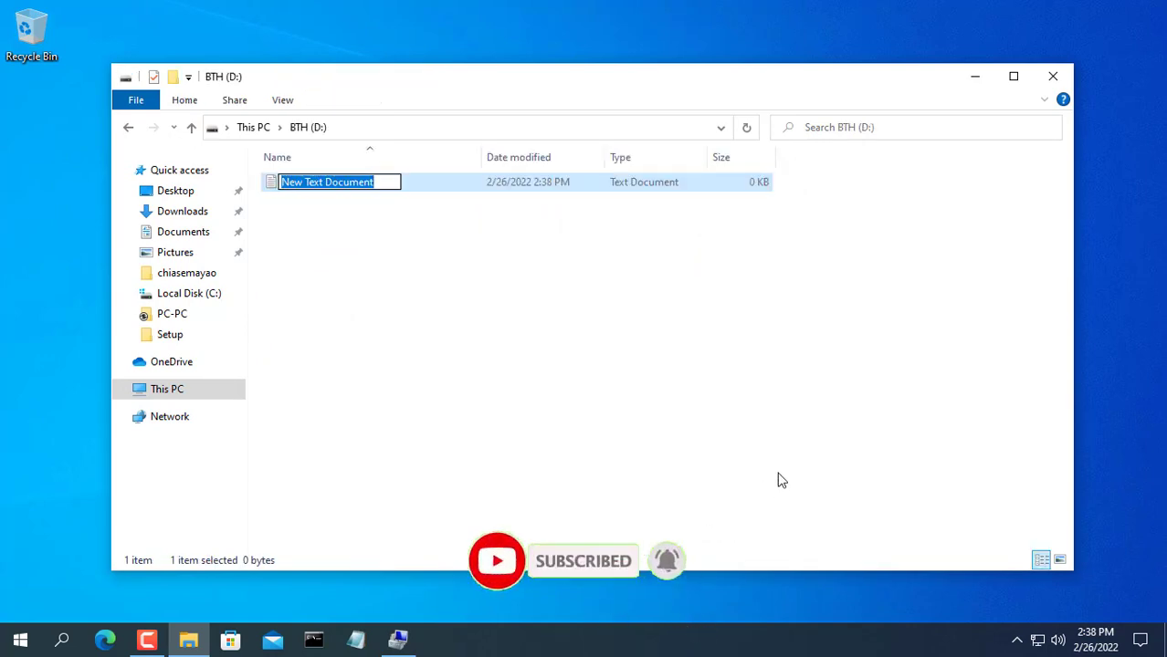